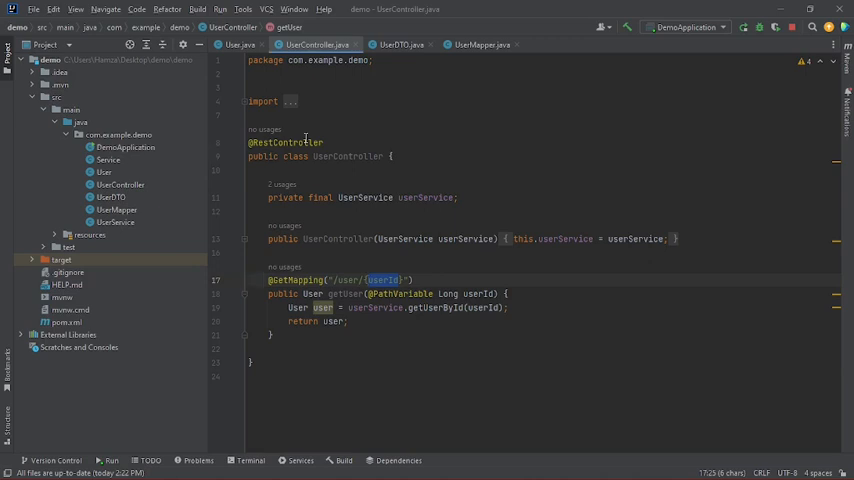
# Look over the User entity's field declarations, then return to the UserController class.
pyautogui.click(240, 44)
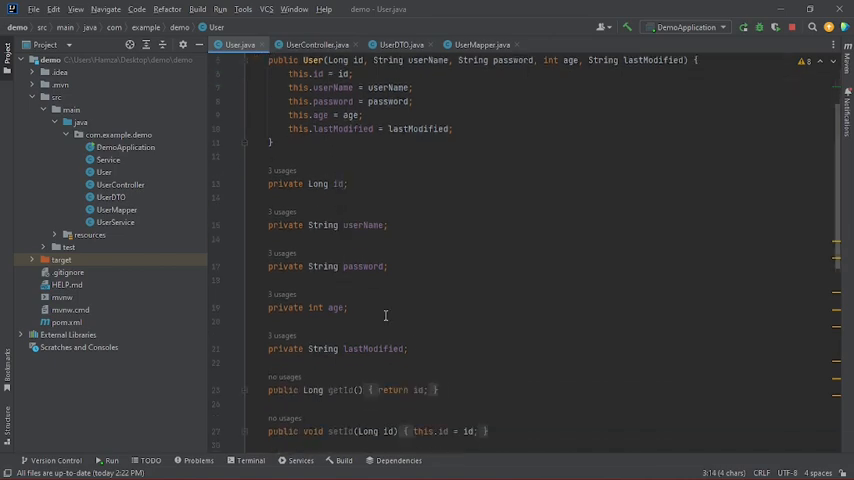
pyautogui.moveTo(430, 354)
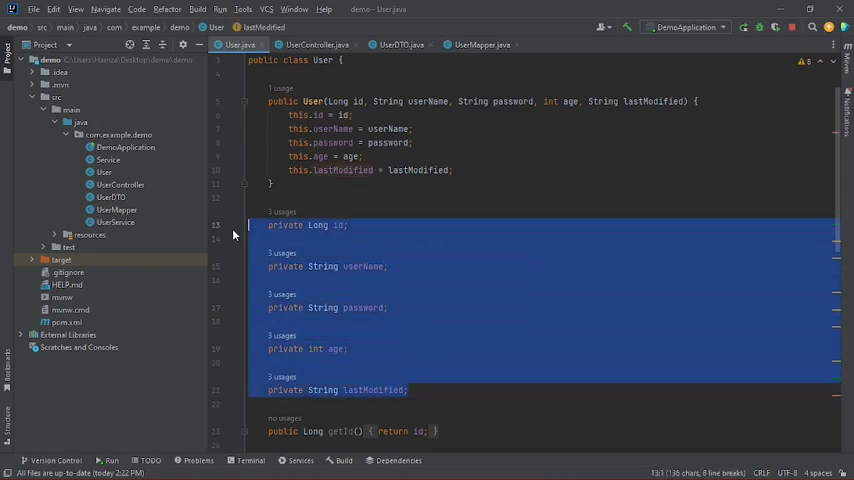
pyautogui.click(388, 266)
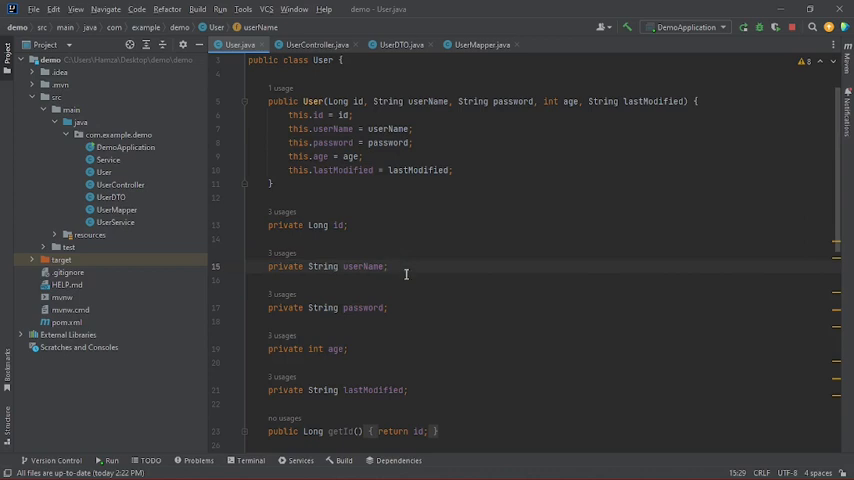
pyautogui.moveTo(423, 277)
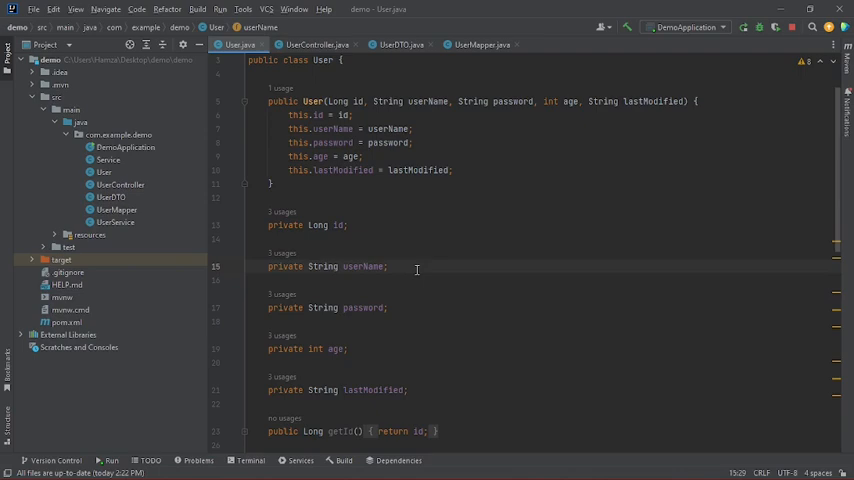
pyautogui.click(316, 45)
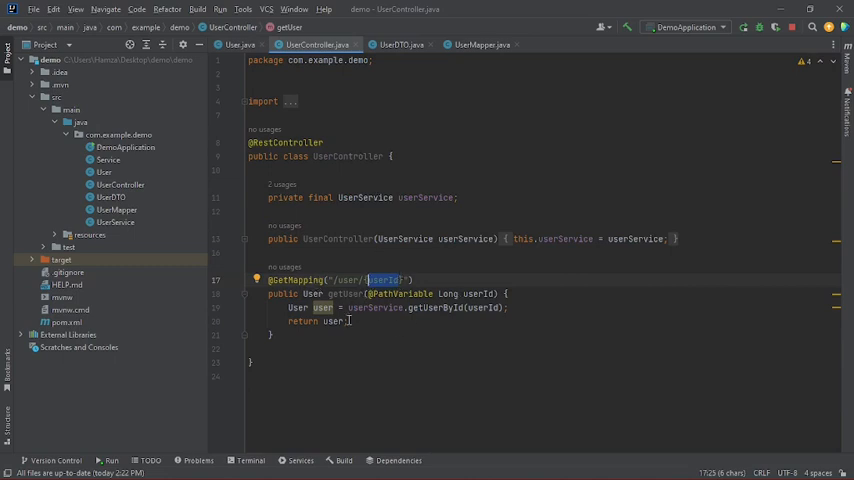
pyautogui.moveTo(456, 351)
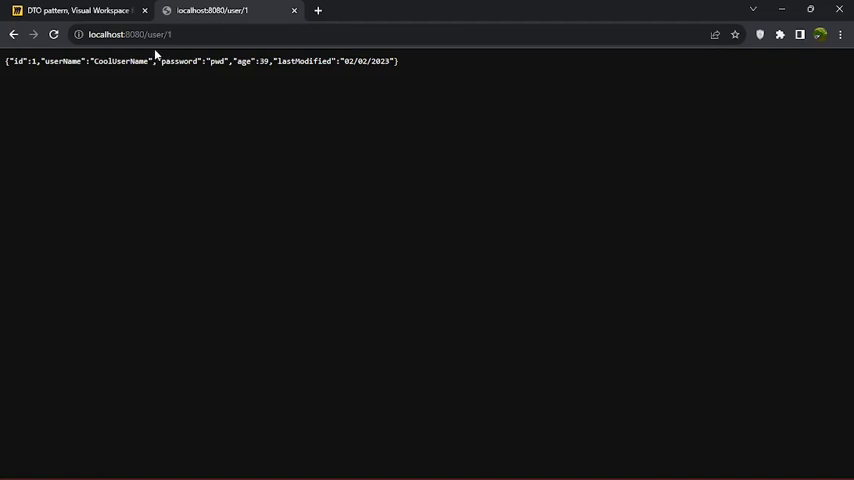
pyautogui.moveTo(186, 88)
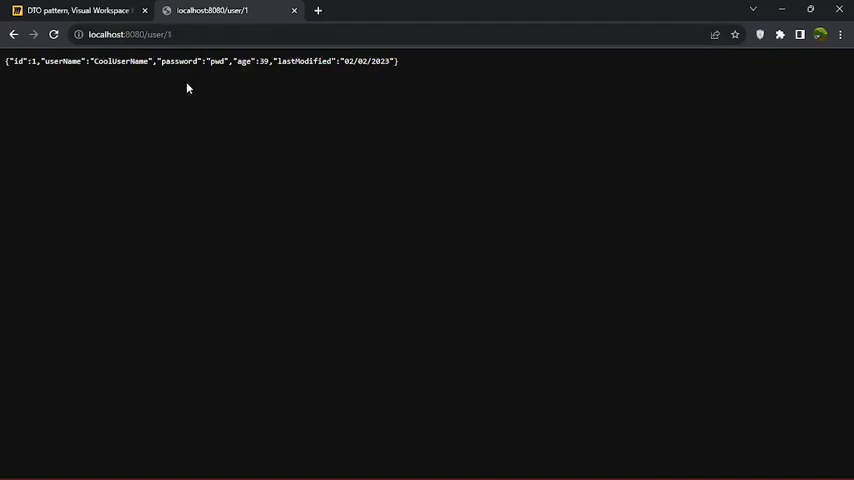
# Select the whole user 1 JSON response, skim the DTO board, then return to the JSON.
pyautogui.tripleClick(186, 61)
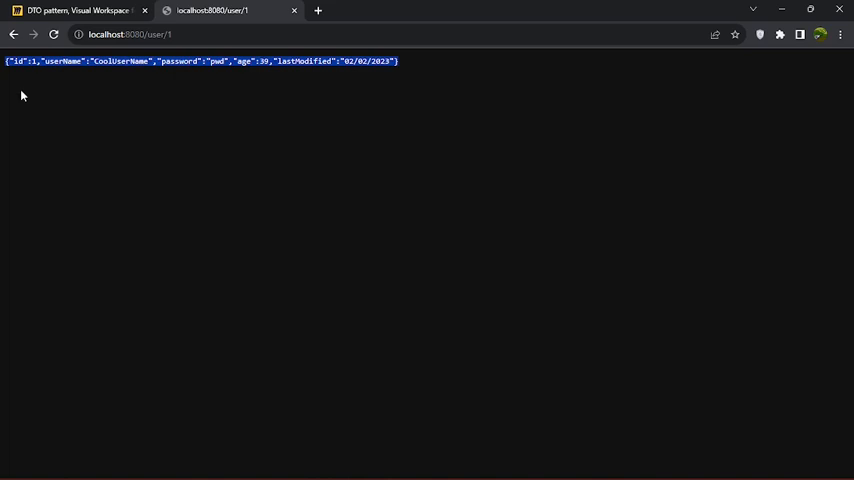
pyautogui.moveTo(210, 91)
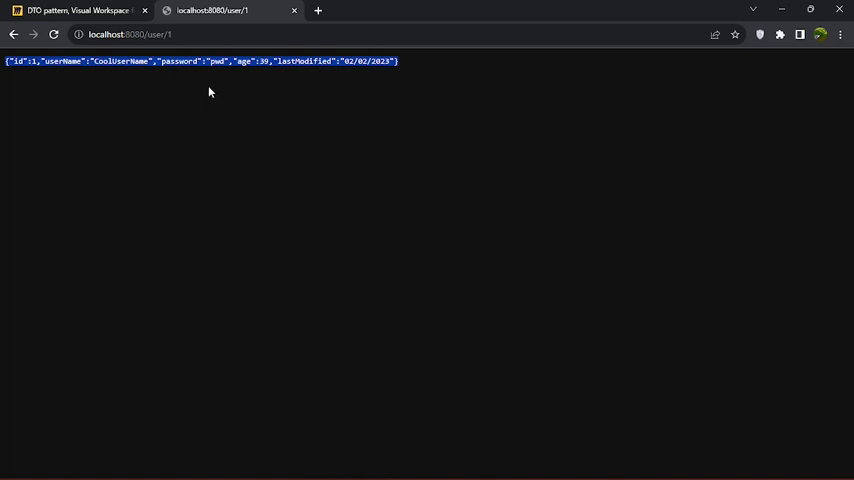
pyautogui.click(75, 10)
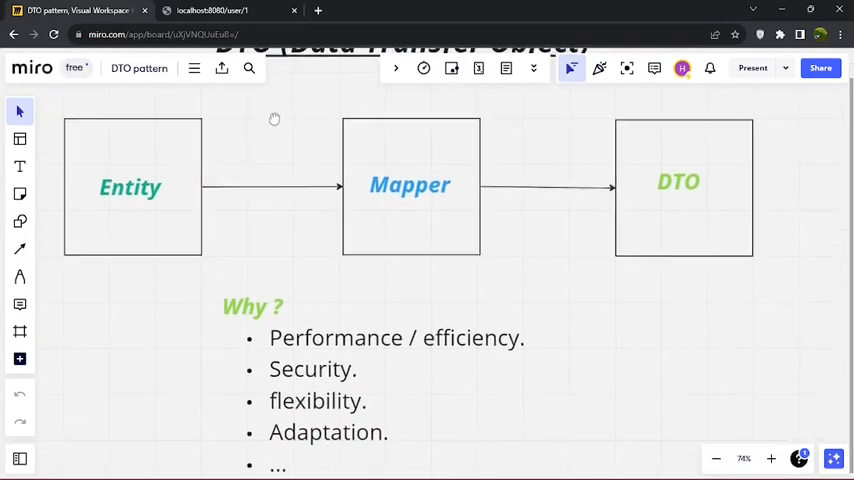
pyautogui.scroll(-3)
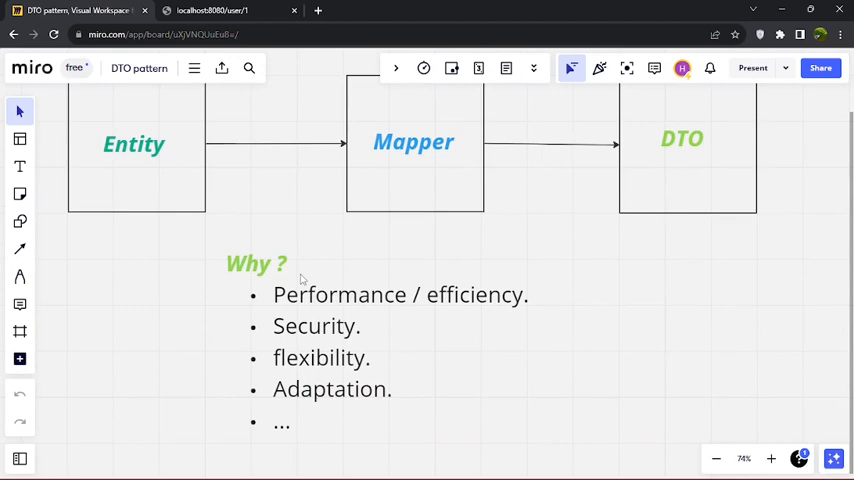
pyautogui.moveTo(323, 133)
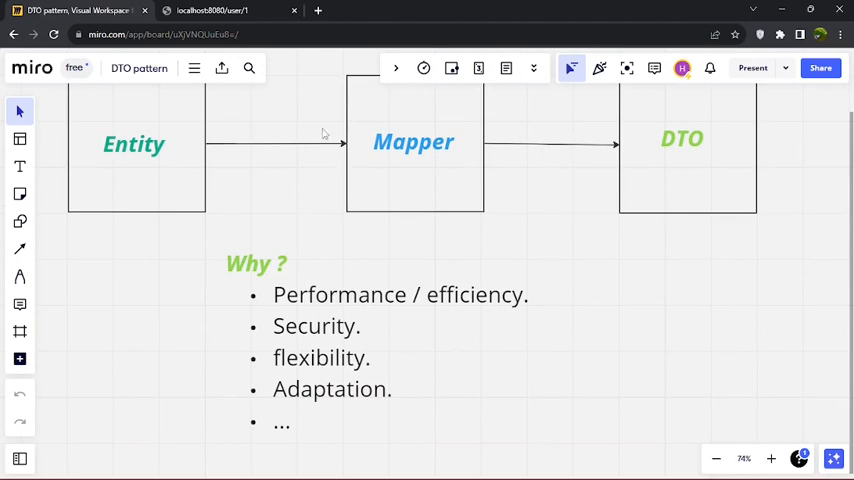
pyautogui.click(210, 11)
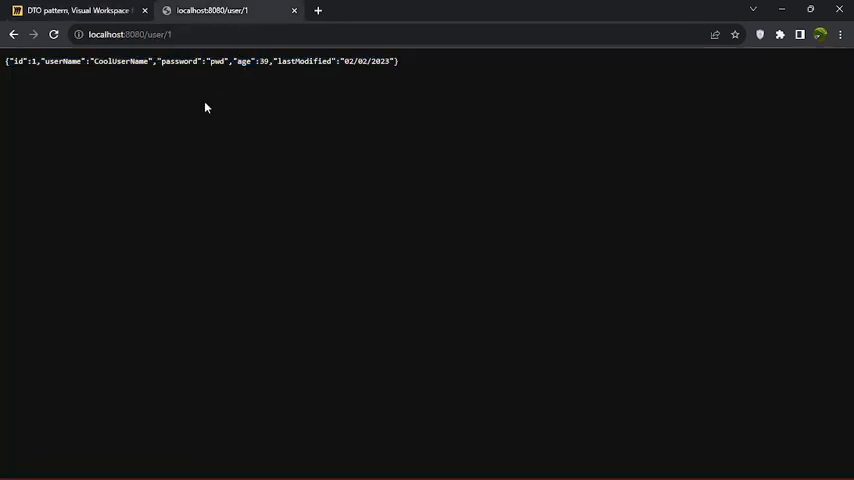
pyautogui.moveTo(207, 111)
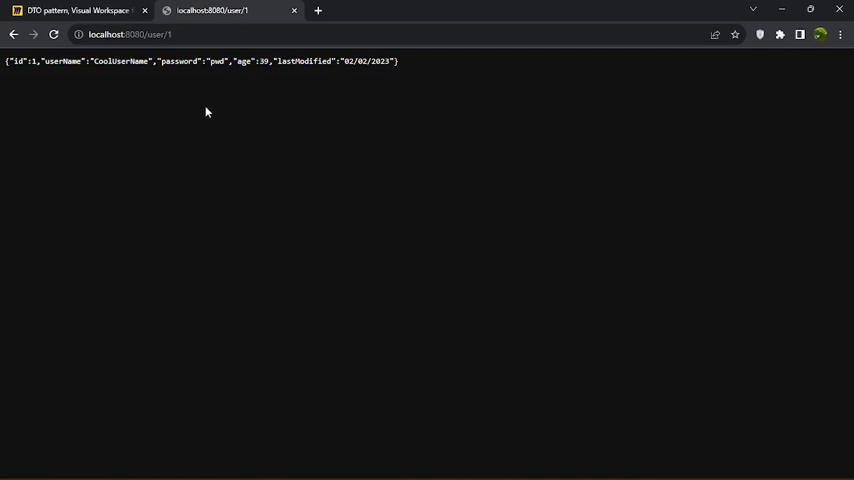
pyautogui.moveTo(37, 64)
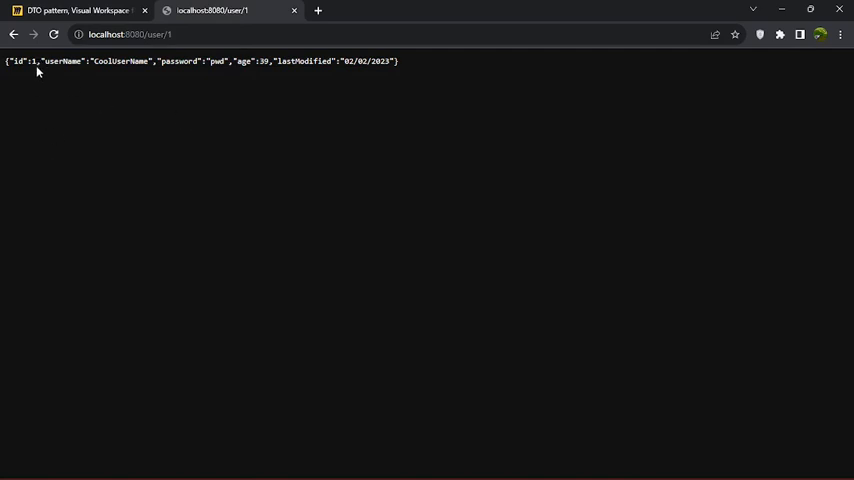
# Highlight the password and age entries in the JSON, then show the Miro DTO board.
pyautogui.doubleClick(25, 61)
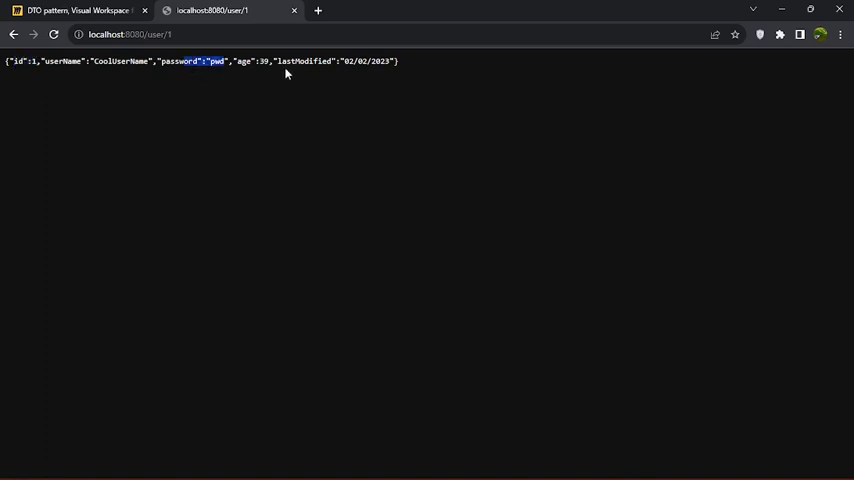
pyautogui.doubleClick(262, 61)
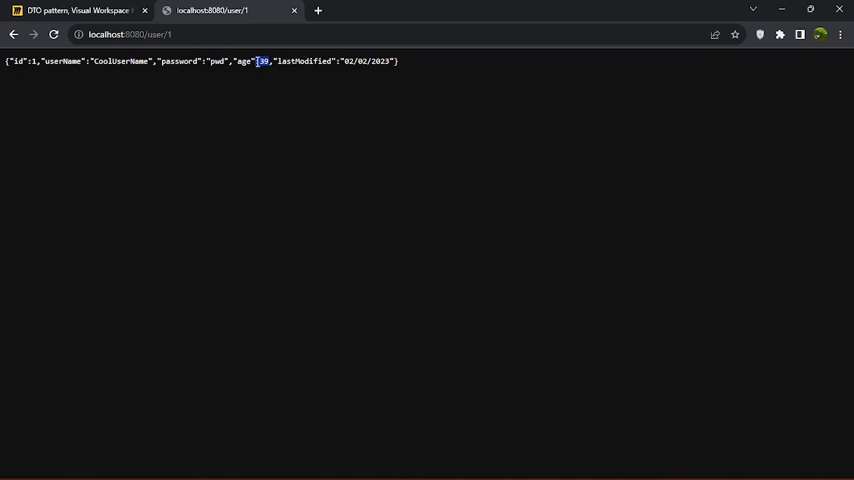
pyautogui.doubleClick(245, 61)
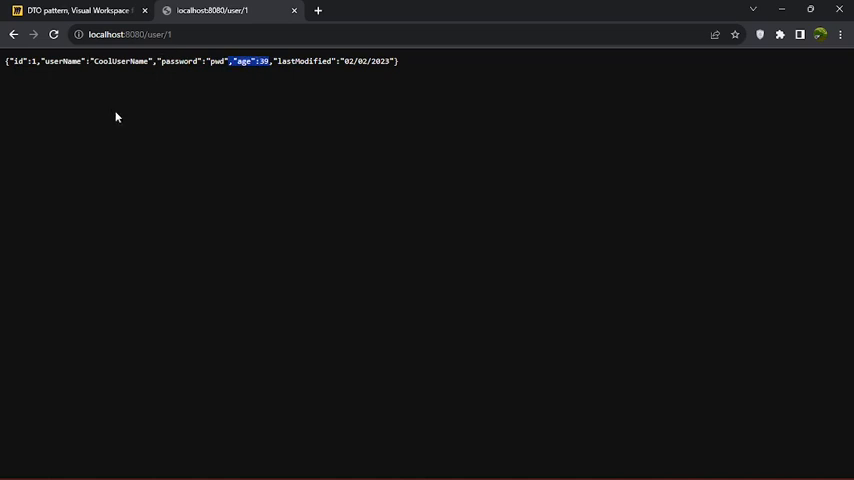
pyautogui.moveTo(170, 124)
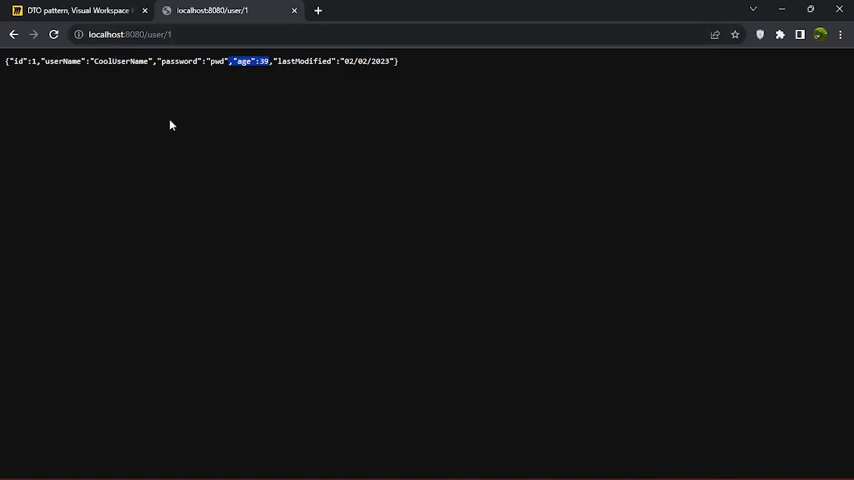
pyautogui.moveTo(57, 80)
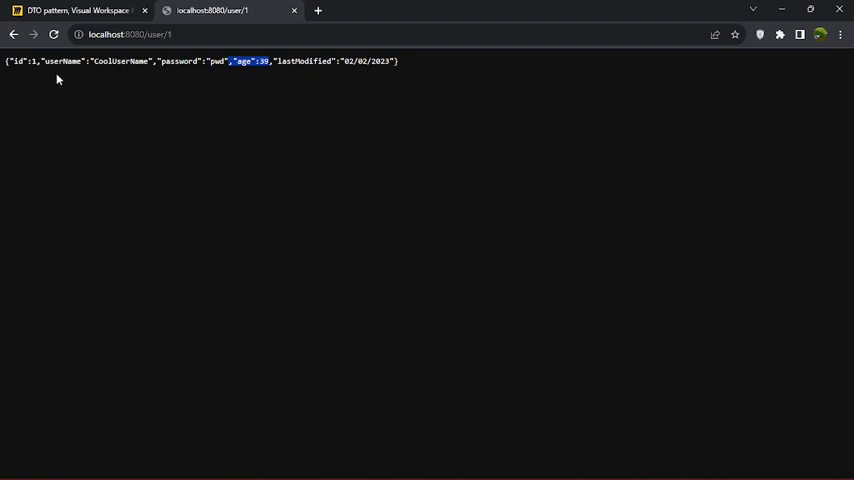
pyautogui.moveTo(281, 102)
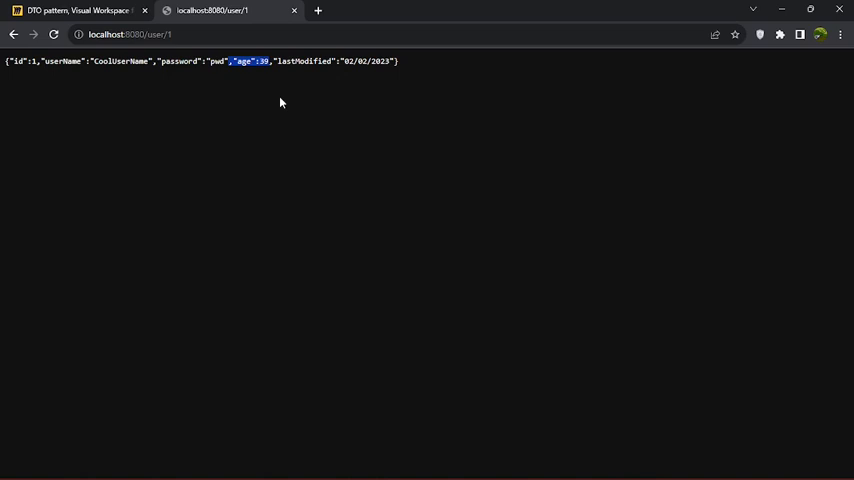
pyautogui.moveTo(272, 102)
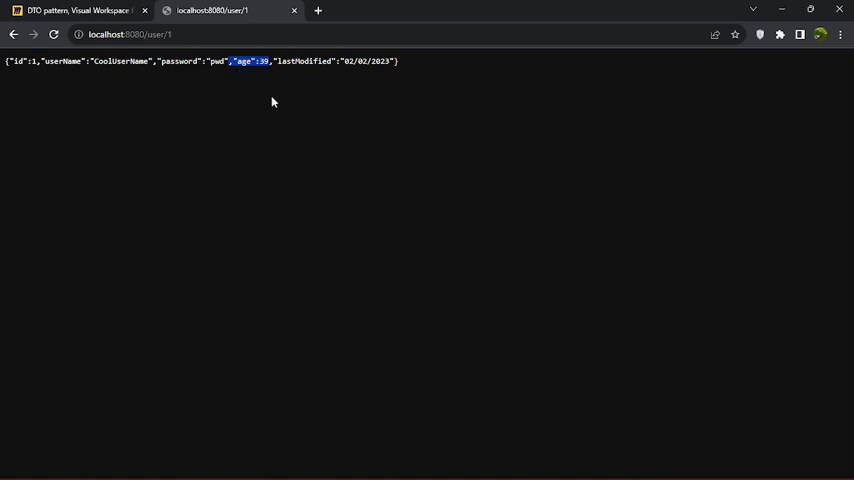
pyautogui.moveTo(258, 104)
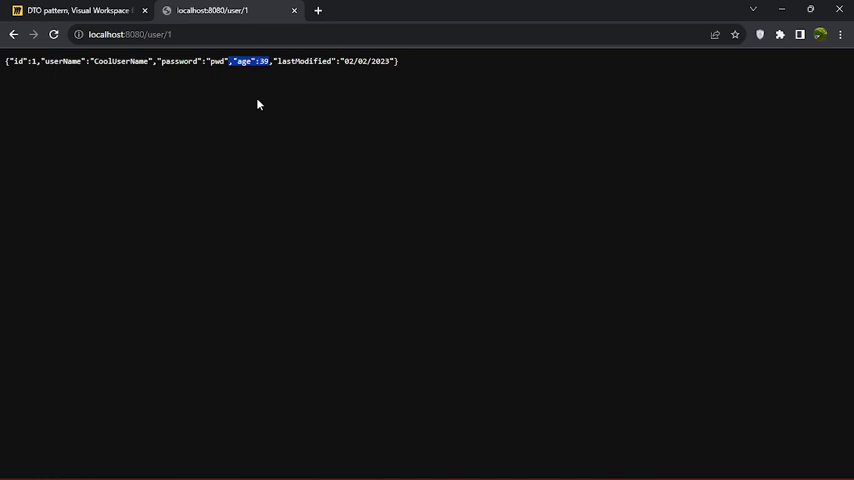
pyautogui.moveTo(75, 62)
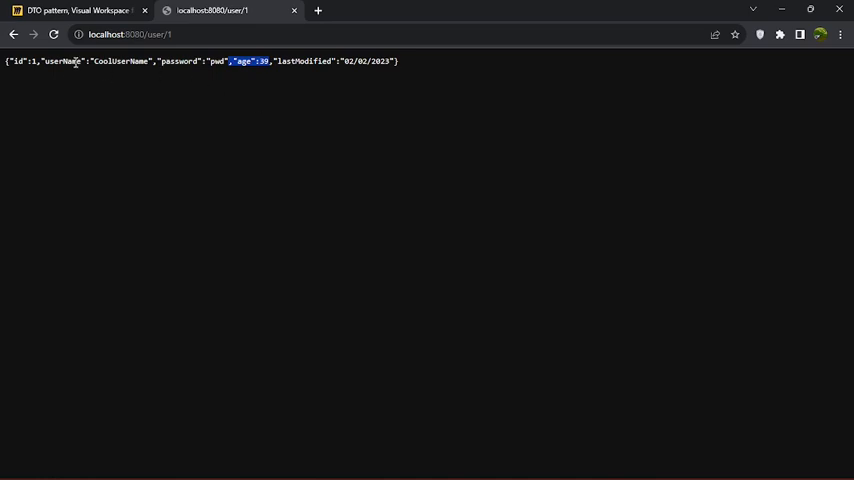
pyautogui.click(78, 10)
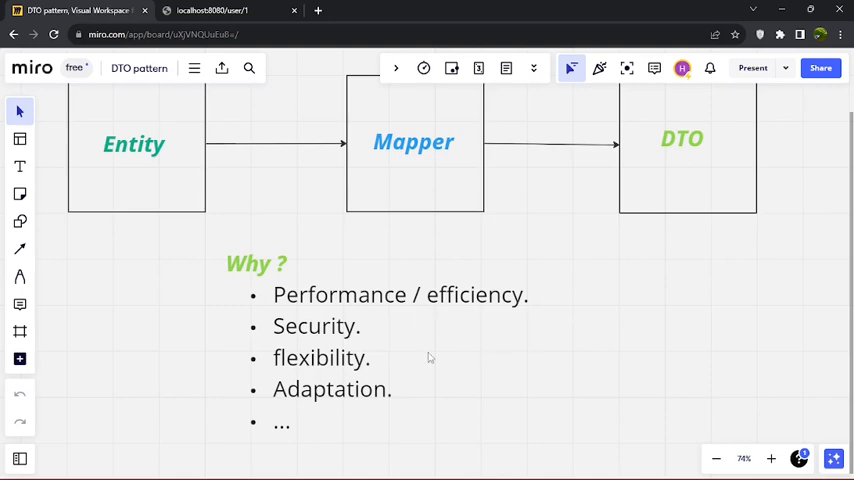
pyautogui.moveTo(311, 344)
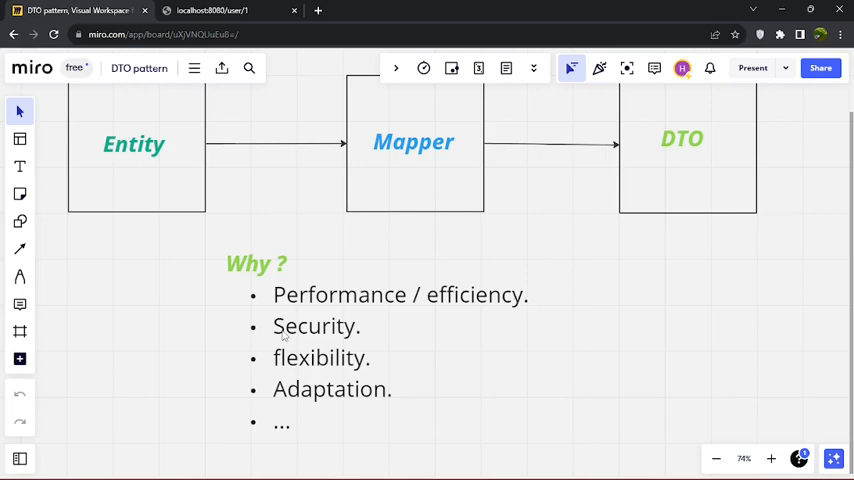
pyautogui.moveTo(295, 194)
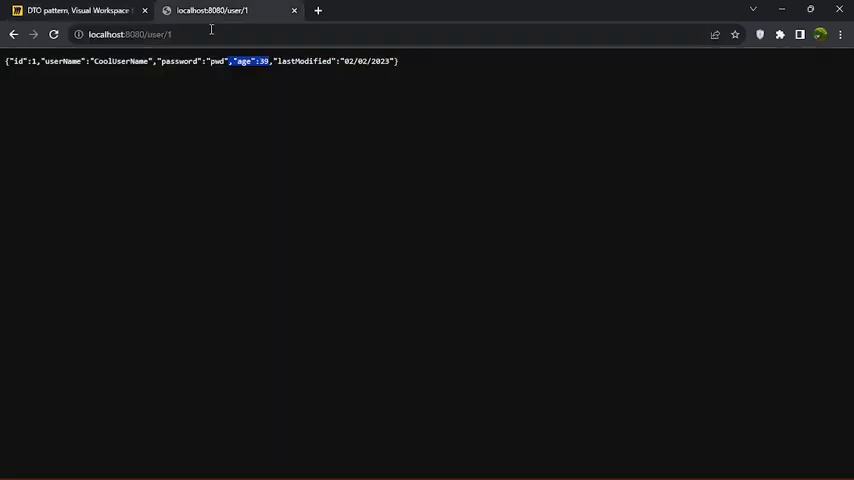
# Highlight the exposed password entry, check the Miro board and User.java, then return to the JSON.
pyautogui.doubleClick(179, 61)
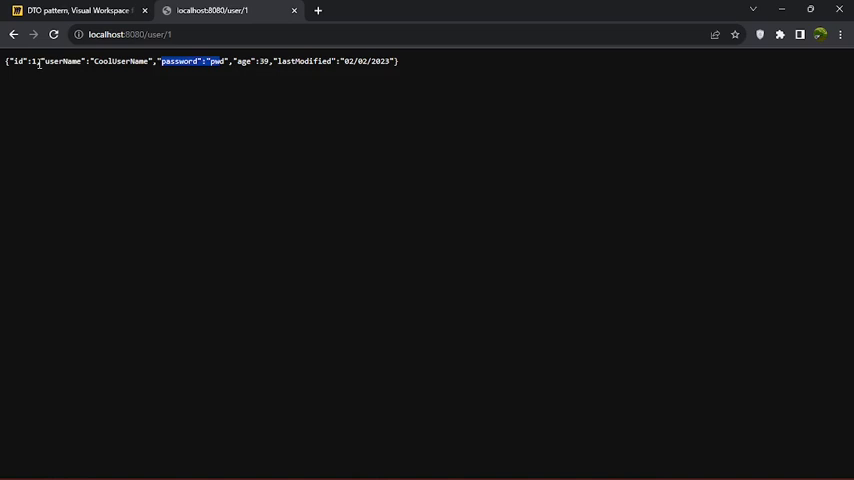
pyautogui.moveTo(288, 107)
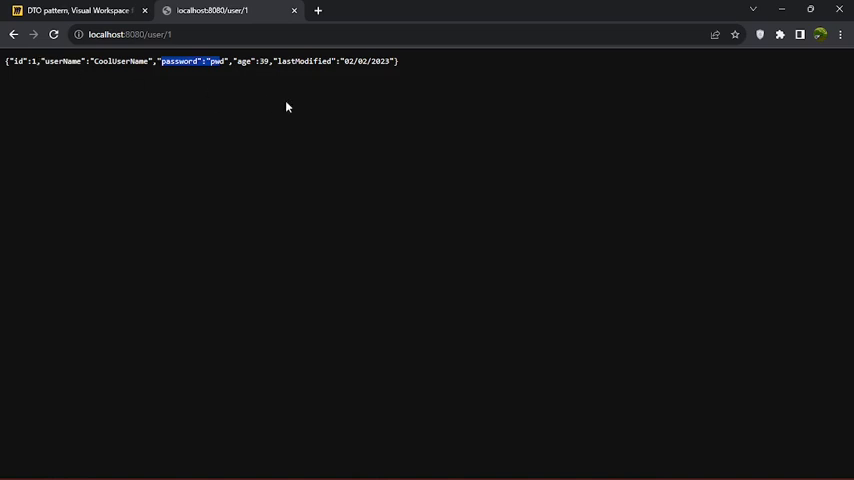
pyautogui.moveTo(286, 117)
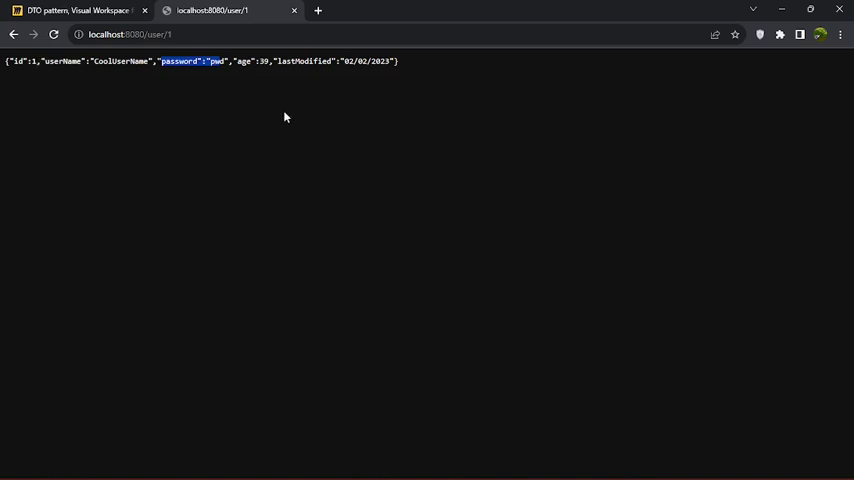
pyautogui.moveTo(267, 138)
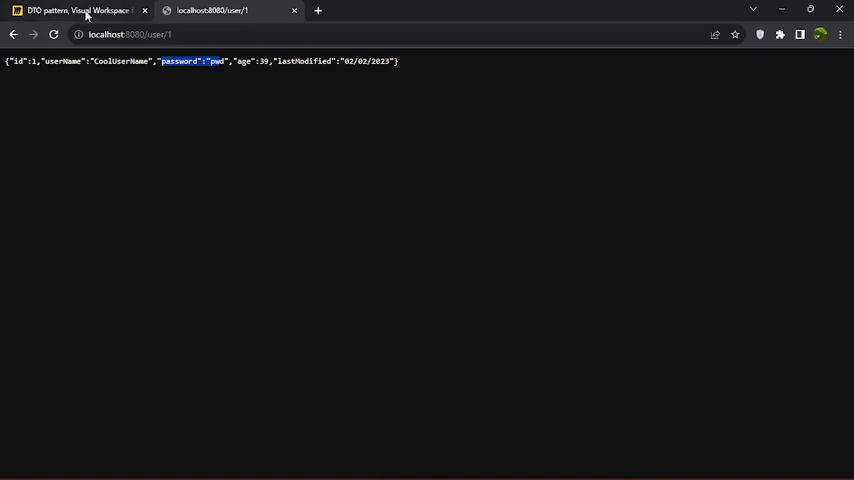
pyautogui.click(78, 10)
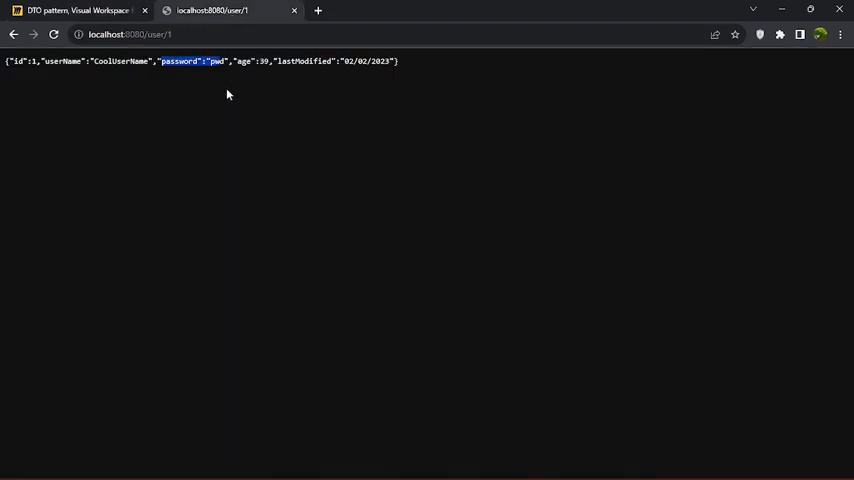
pyautogui.moveTo(70, 101)
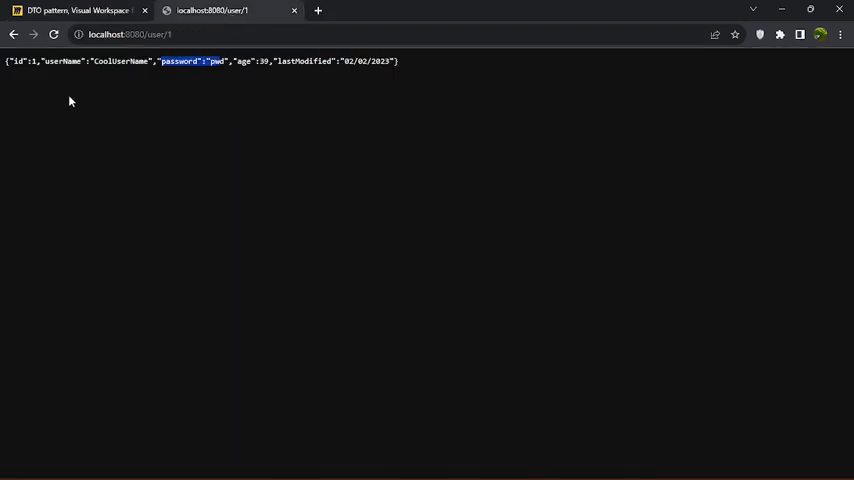
pyautogui.moveTo(425, 106)
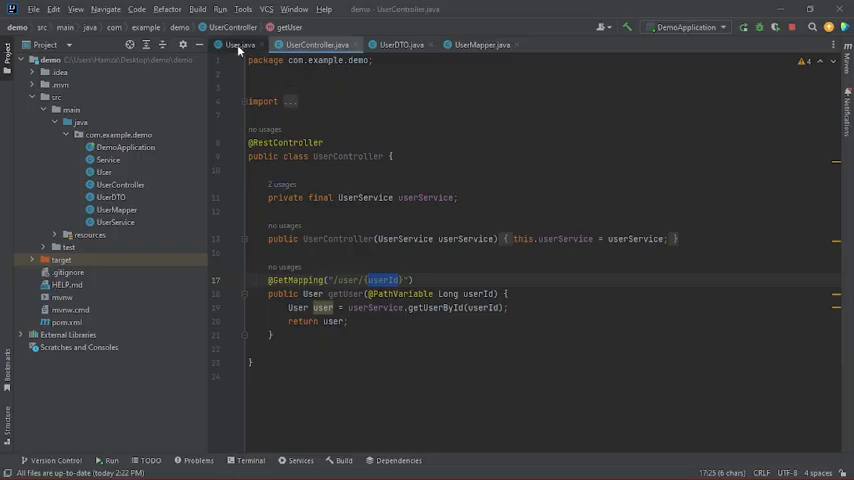
pyautogui.click(239, 44)
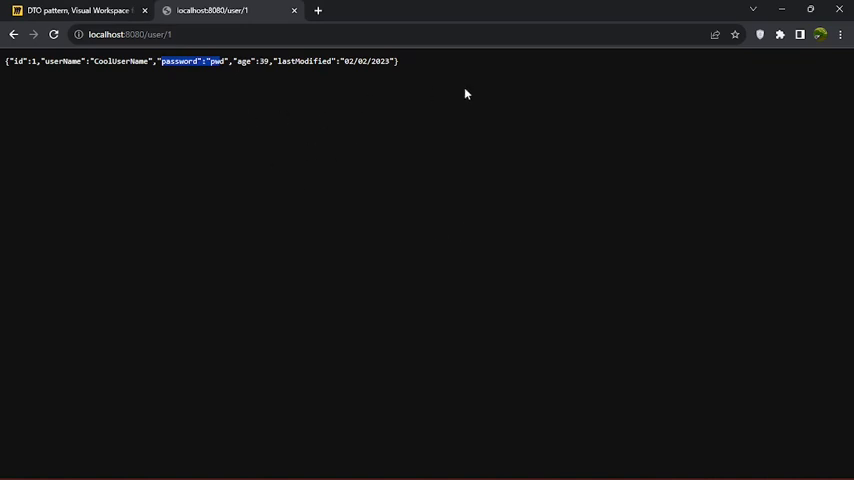
pyautogui.moveTo(454, 130)
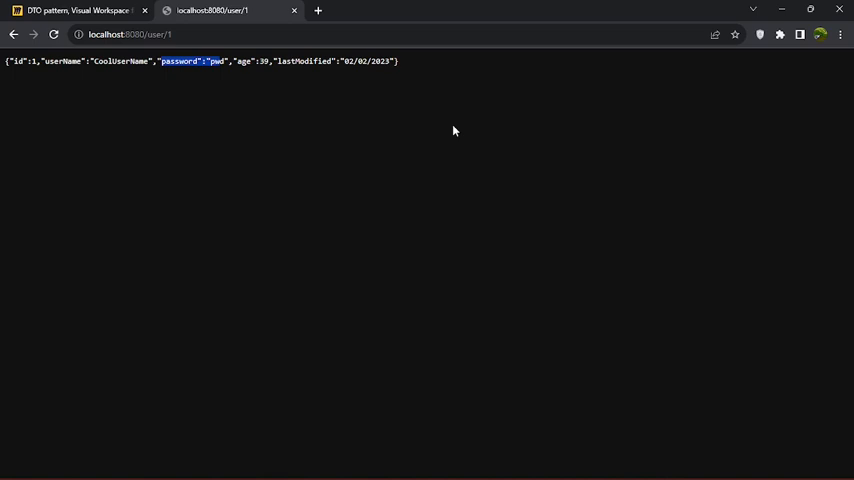
pyautogui.moveTo(415, 126)
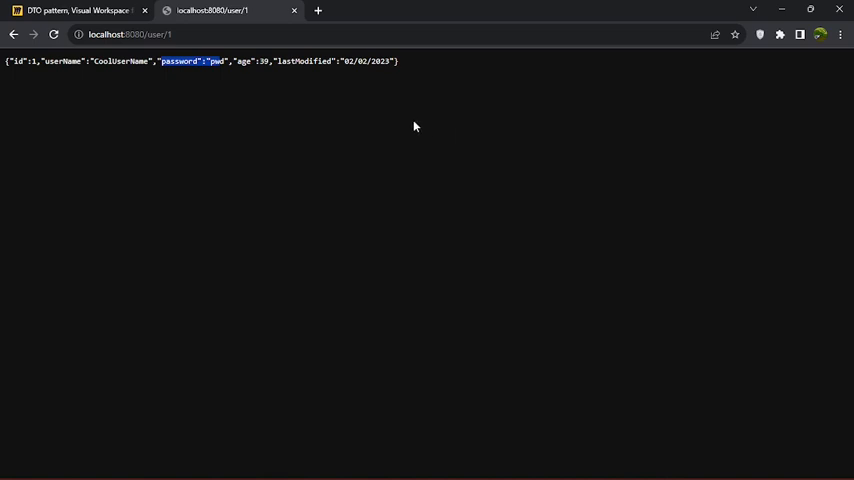
pyautogui.moveTo(377, 118)
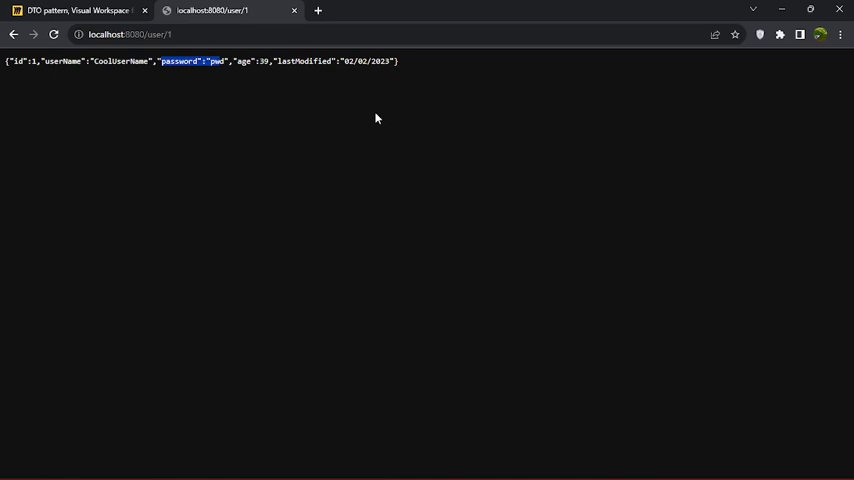
pyautogui.moveTo(290, 112)
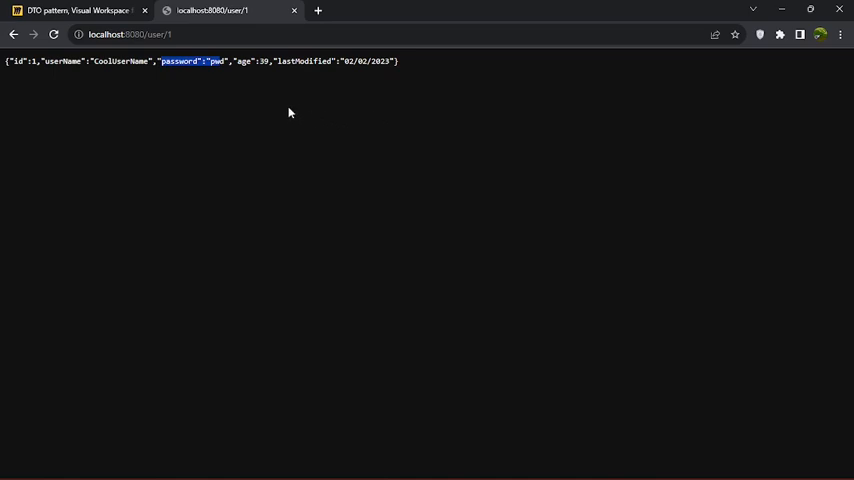
pyautogui.click(75, 10)
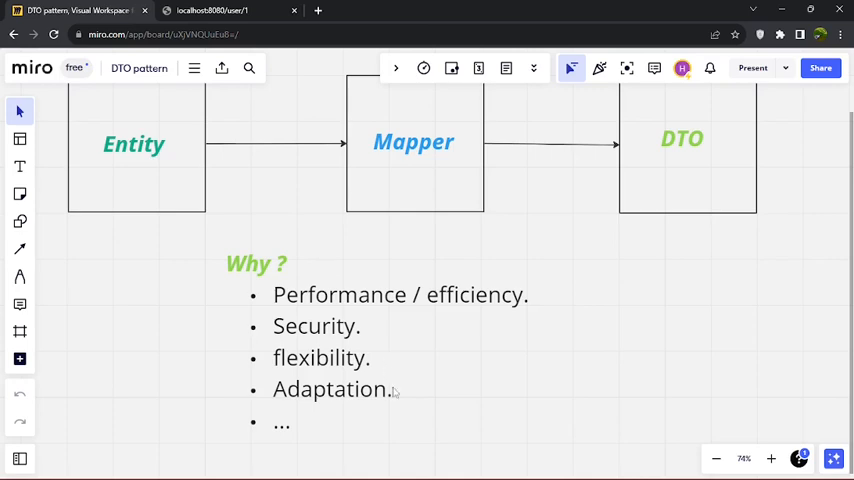
pyautogui.click(210, 11)
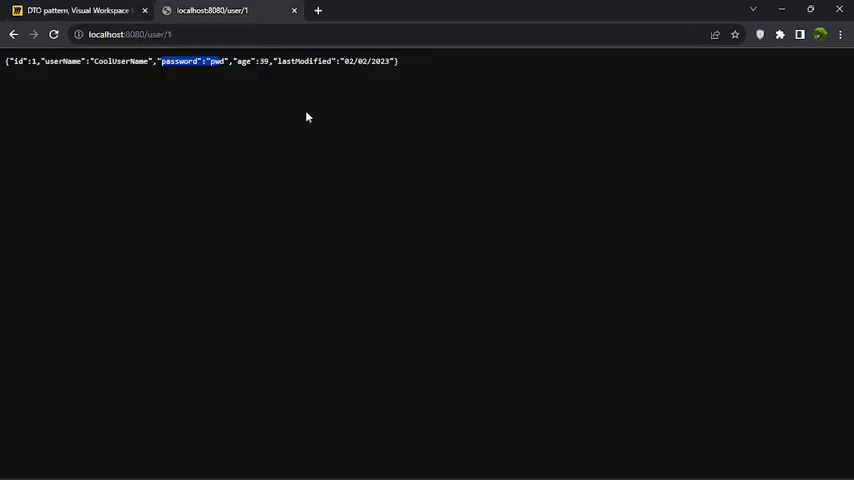
pyautogui.moveTo(49, 87)
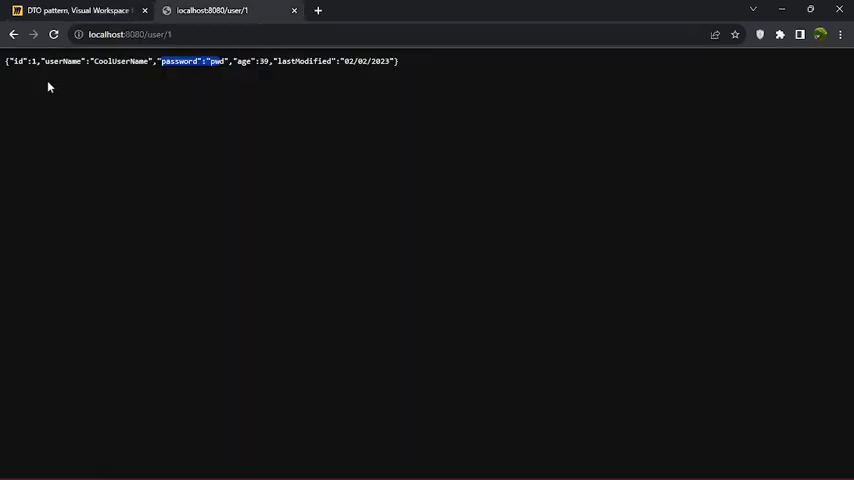
pyautogui.moveTo(320, 95)
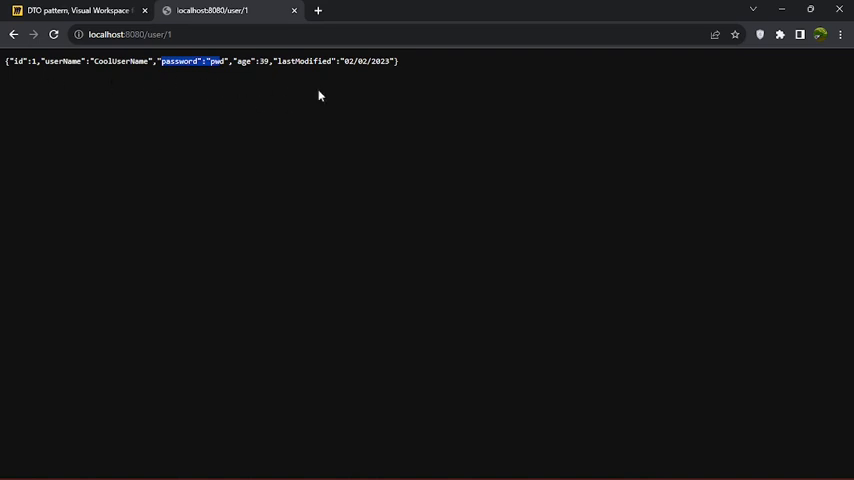
pyautogui.moveTo(250, 104)
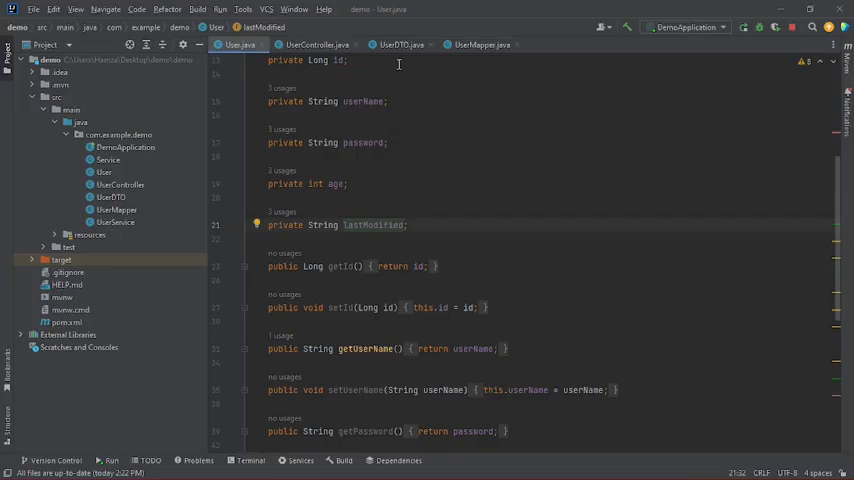
# Open UserDTO.java and highlight its only two fields, username and age.
pyautogui.click(399, 44)
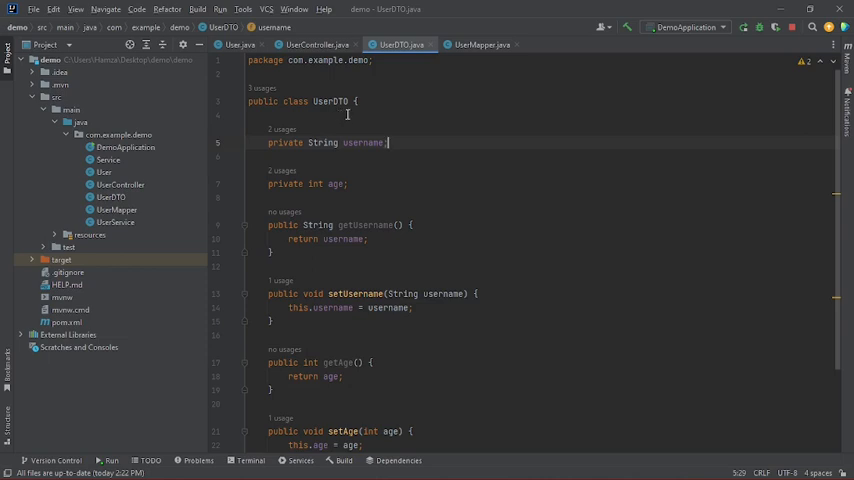
pyautogui.doubleClick(330, 101)
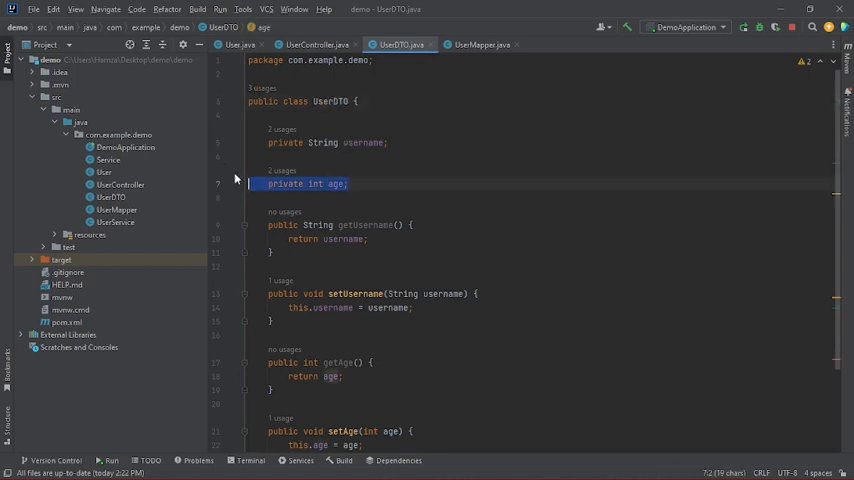
pyautogui.click(348, 184)
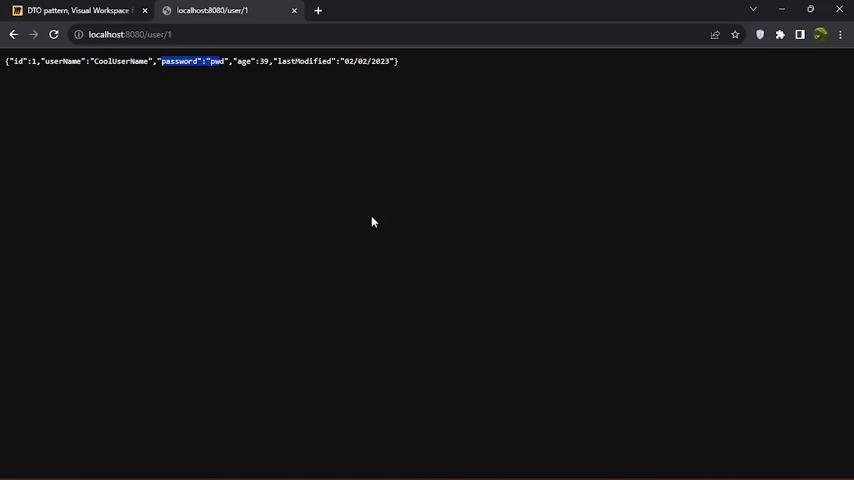
# On the Miro board, point out the Entity box and its arrows toward Mapper and DTO.
pyautogui.click(80, 10)
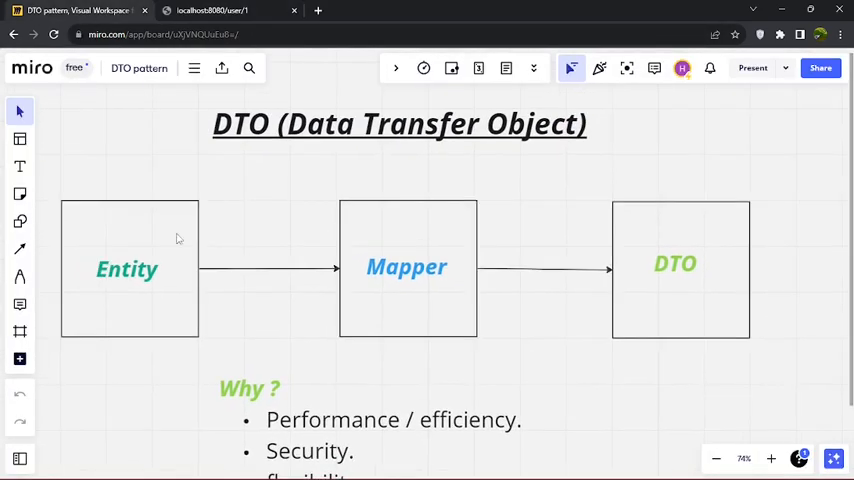
pyautogui.click(680, 268)
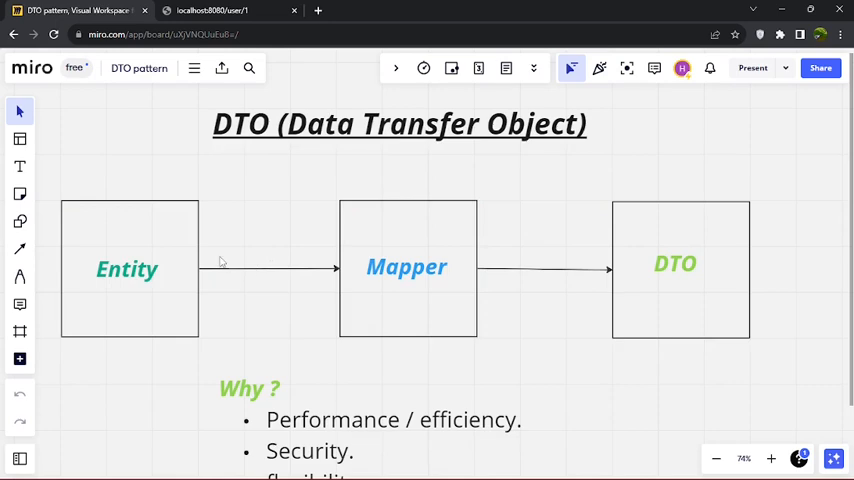
pyautogui.click(127, 268)
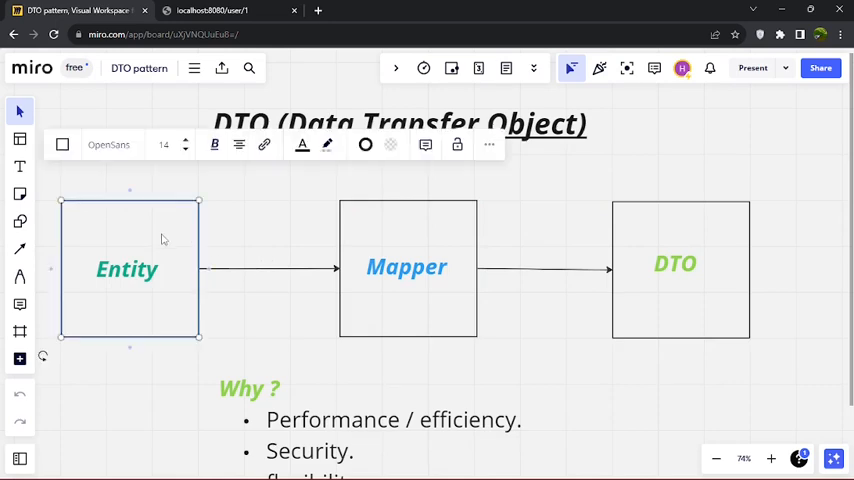
pyautogui.click(675, 267)
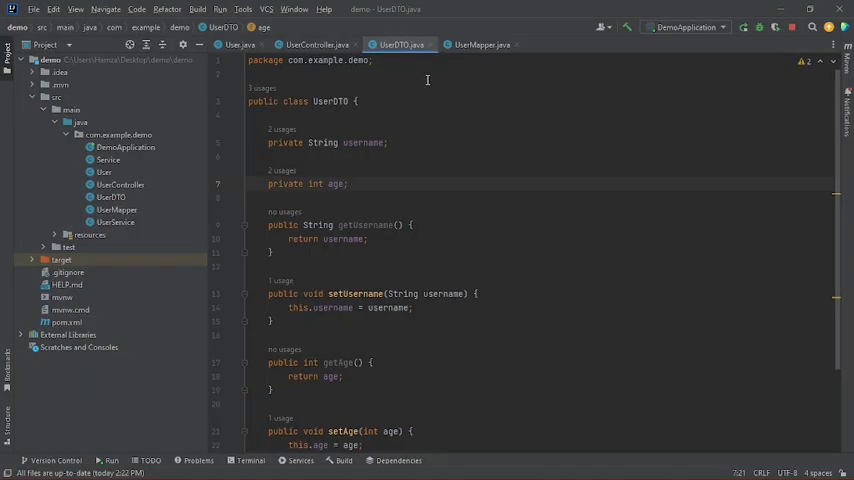
# In UserMapper.map, highlight the user parameter and the new userDTO variable, then show UserController.
pyautogui.click(482, 44)
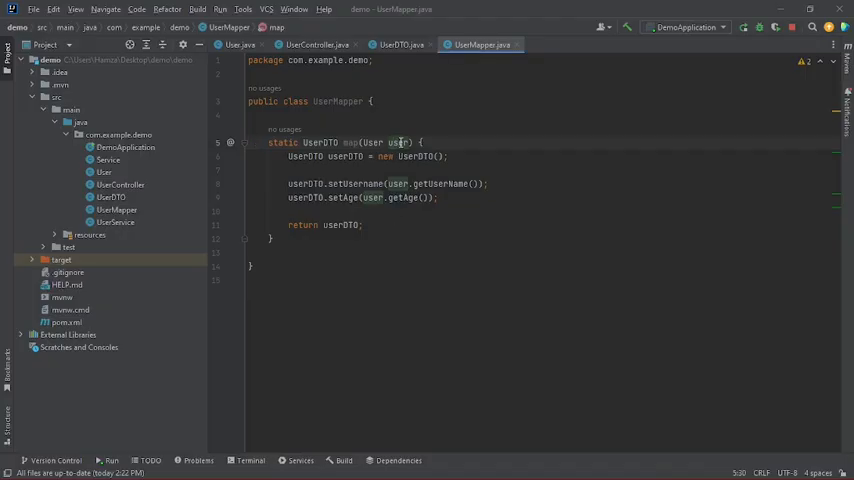
pyautogui.doubleClick(320, 142)
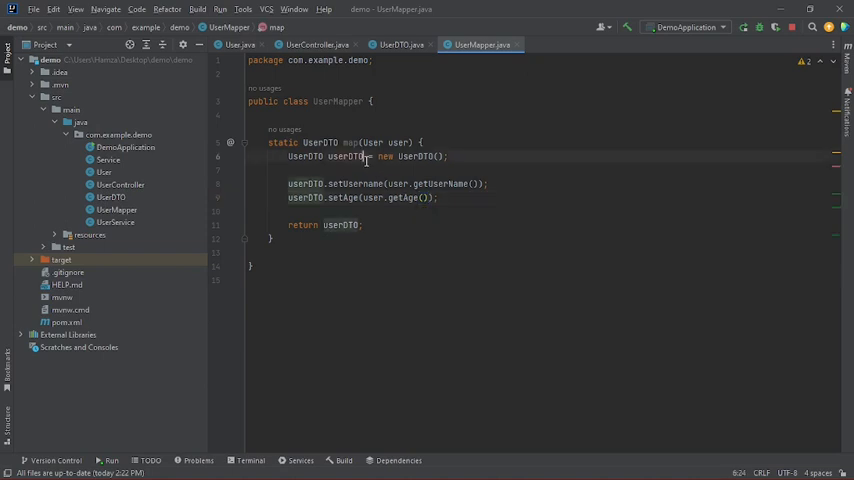
pyautogui.doubleClick(344, 156)
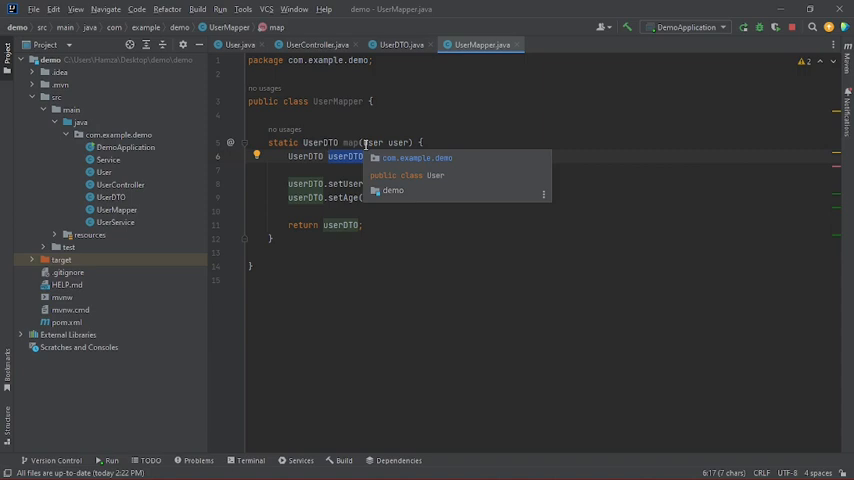
pyautogui.click(315, 44)
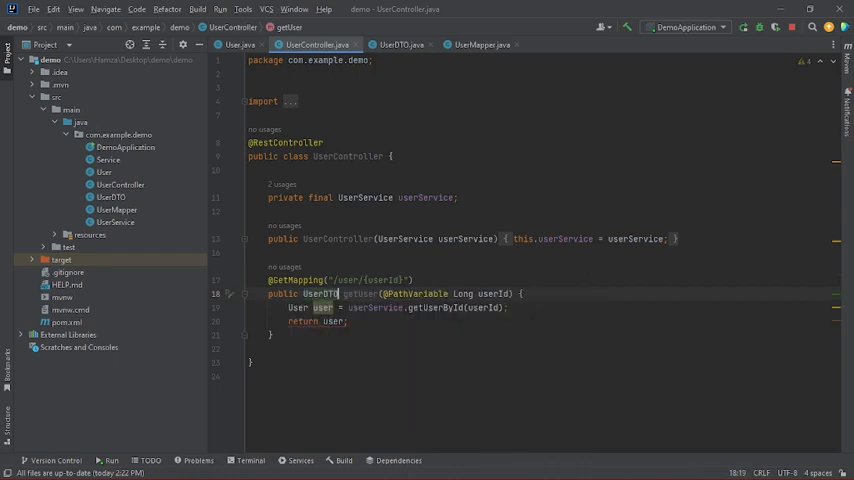
# Replace 'return user;' with 'return UserMapper.map(user);' via autocomplete and build the project.
pyautogui.doubleClick(335, 321)
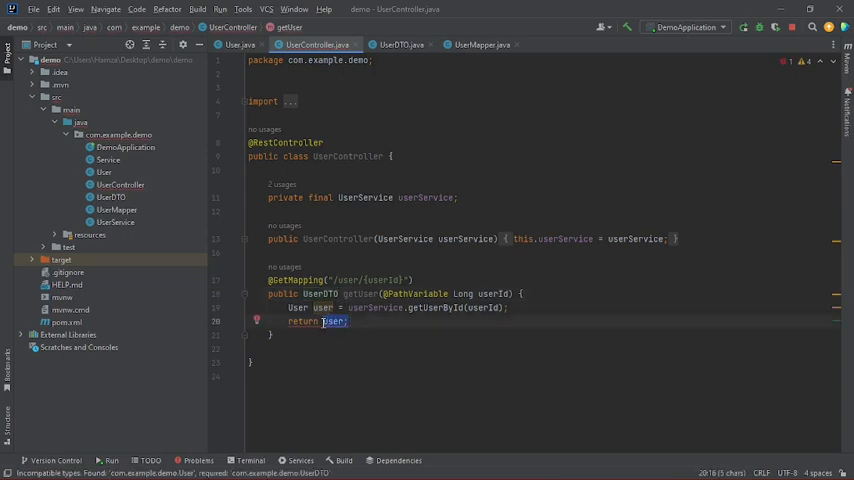
pyautogui.write('User')
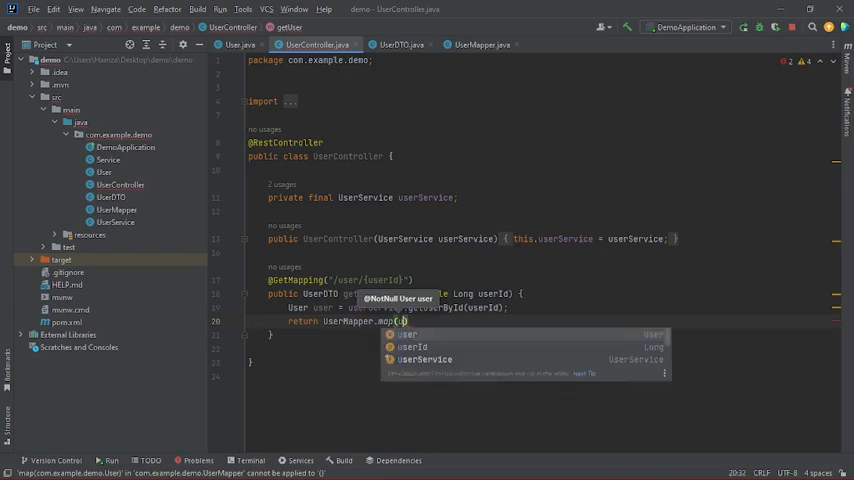
pyautogui.click(406, 334)
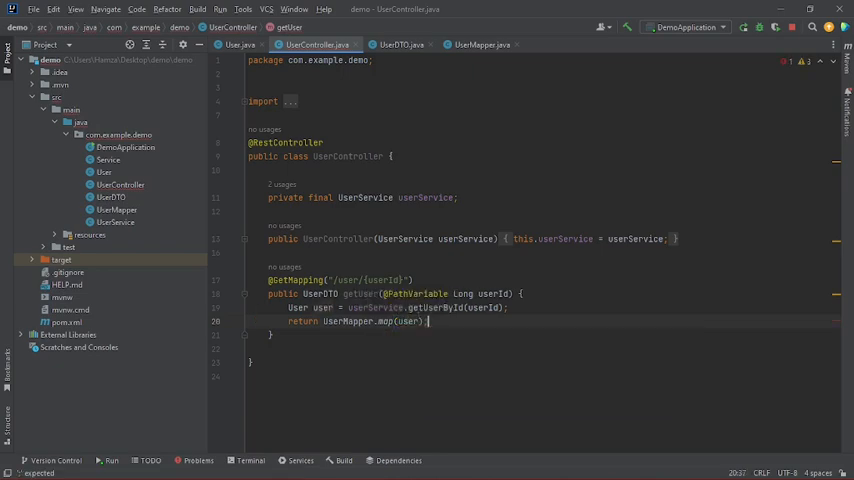
pyautogui.click(744, 27)
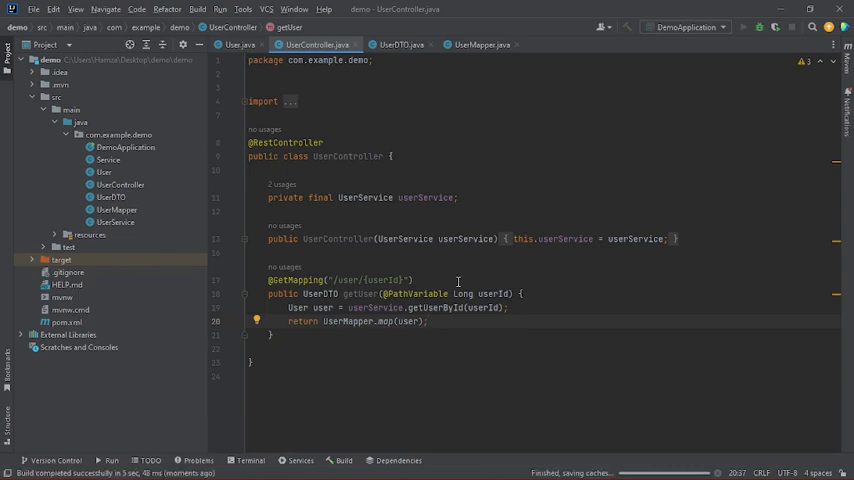
# Rerun DemoApplication with the new code and bring up the localhost:8080/user/1 tab.
pyautogui.click(111, 460)
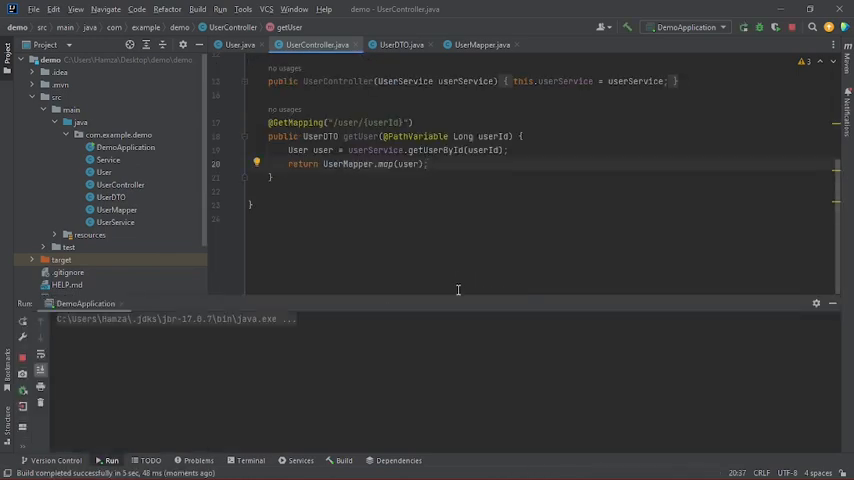
pyautogui.click(112, 461)
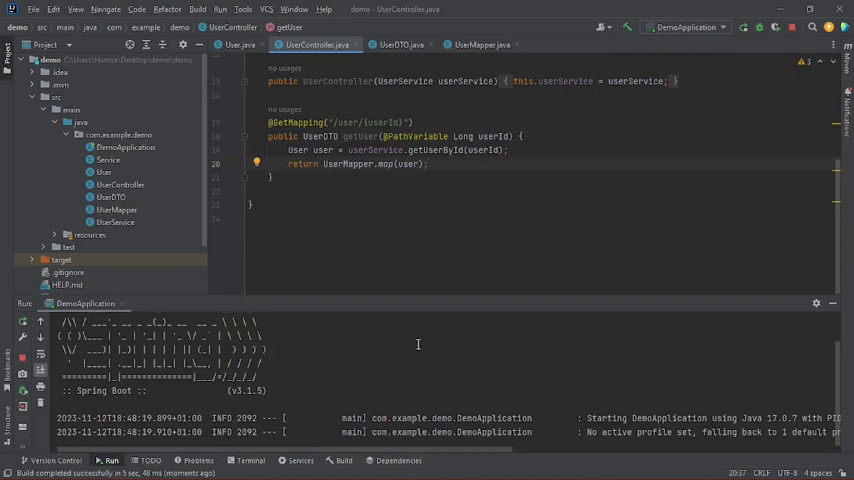
pyautogui.scroll(-3)
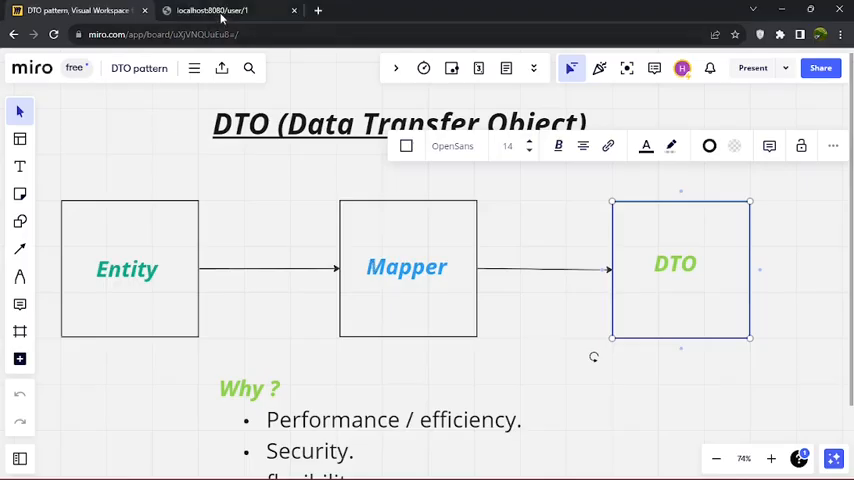
pyautogui.click(210, 10)
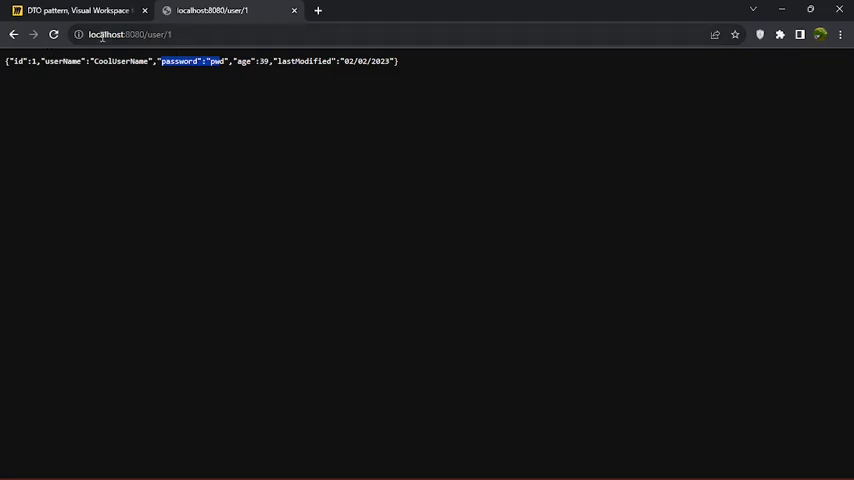